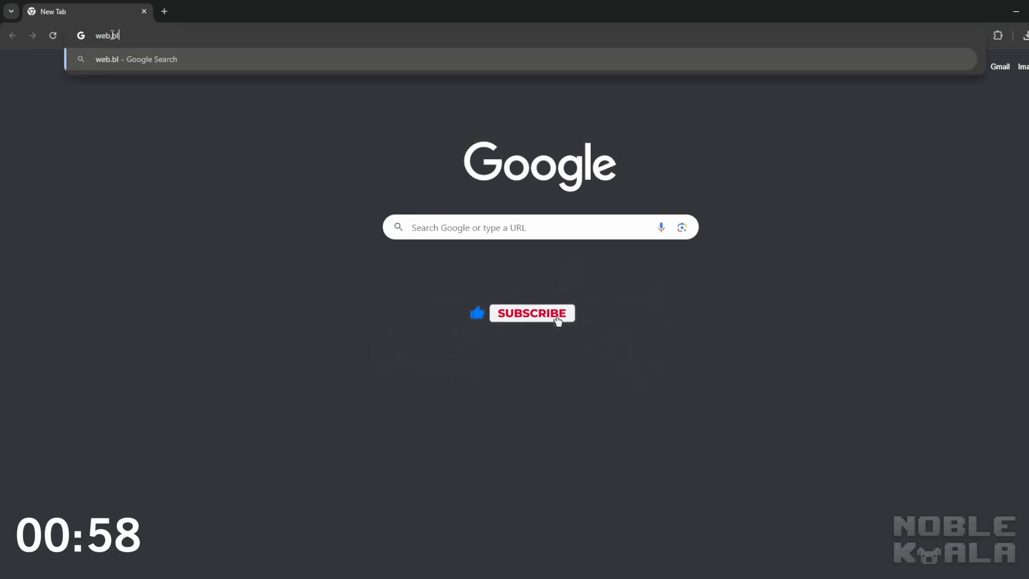
- Enter web.blockbench.net as the address in a new Chrome tab
{"action": "type", "text": "ockbench.net"}
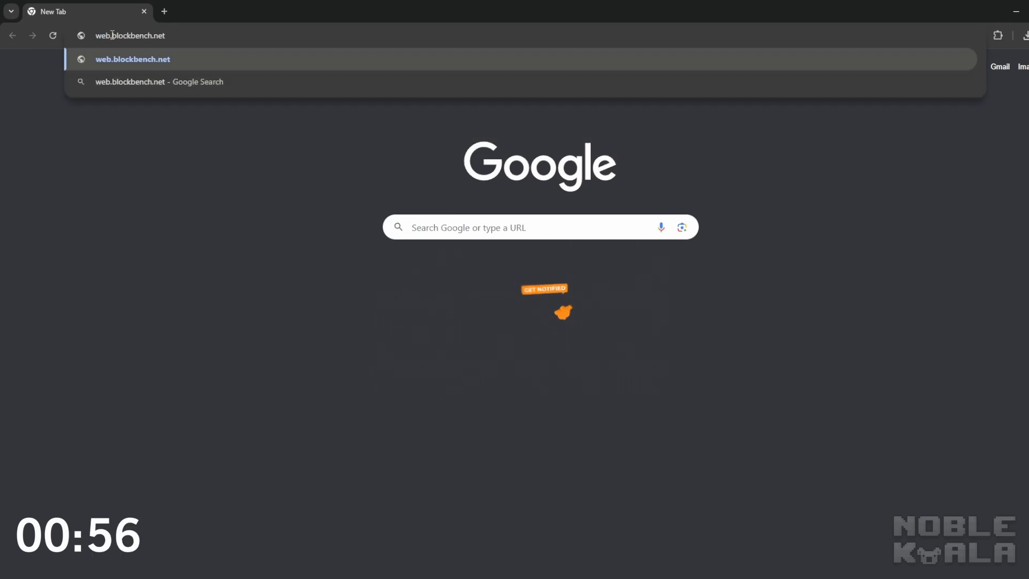
- Install the Minecraft Title Generator plugin from the Available list and return to the start screen
{"action": "left_click", "coordinate": [131, 59]}
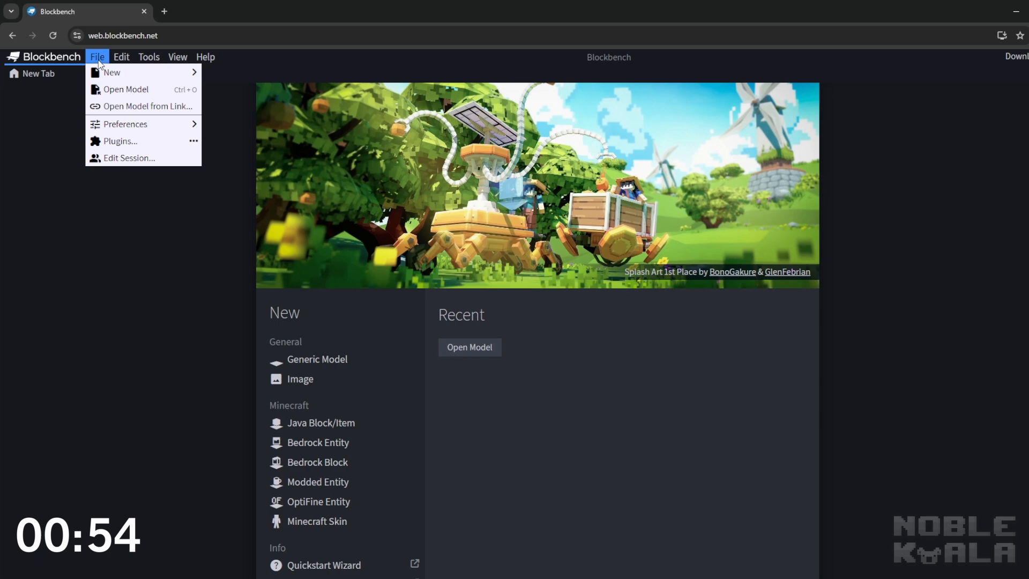
{"action": "left_click", "coordinate": [119, 140]}
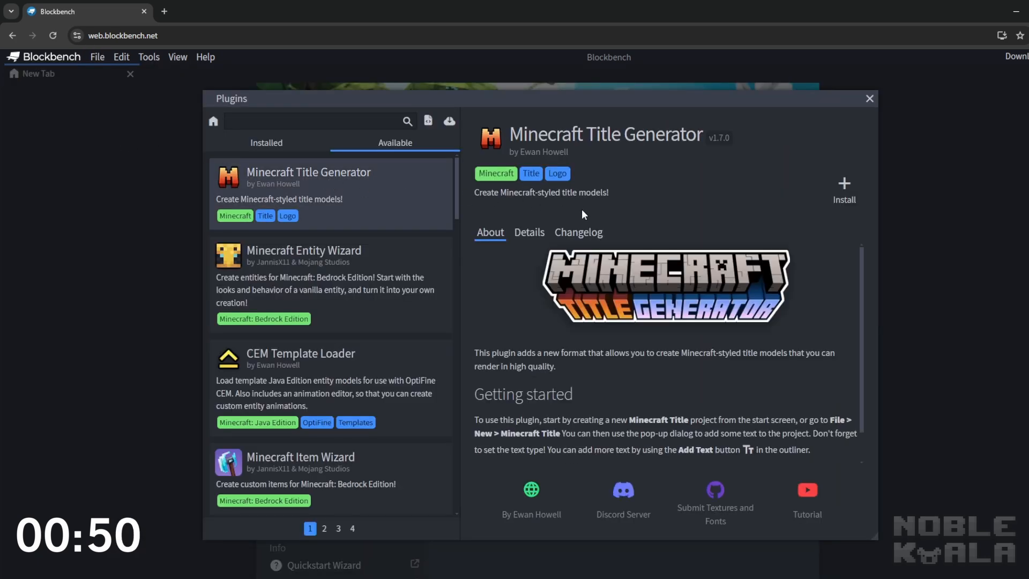
{"action": "left_click", "coordinate": [844, 191]}
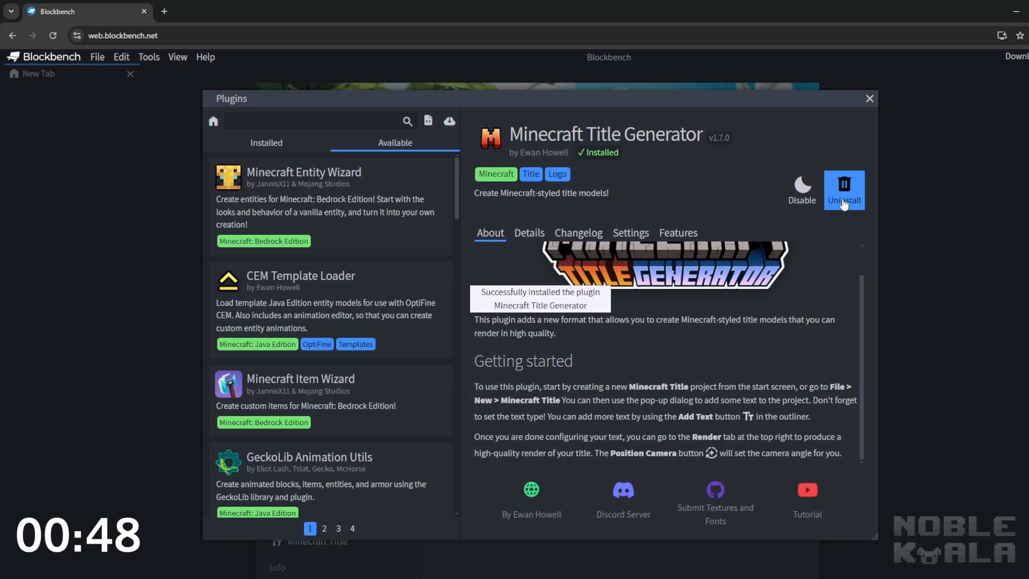
{"action": "left_click", "coordinate": [529, 232]}
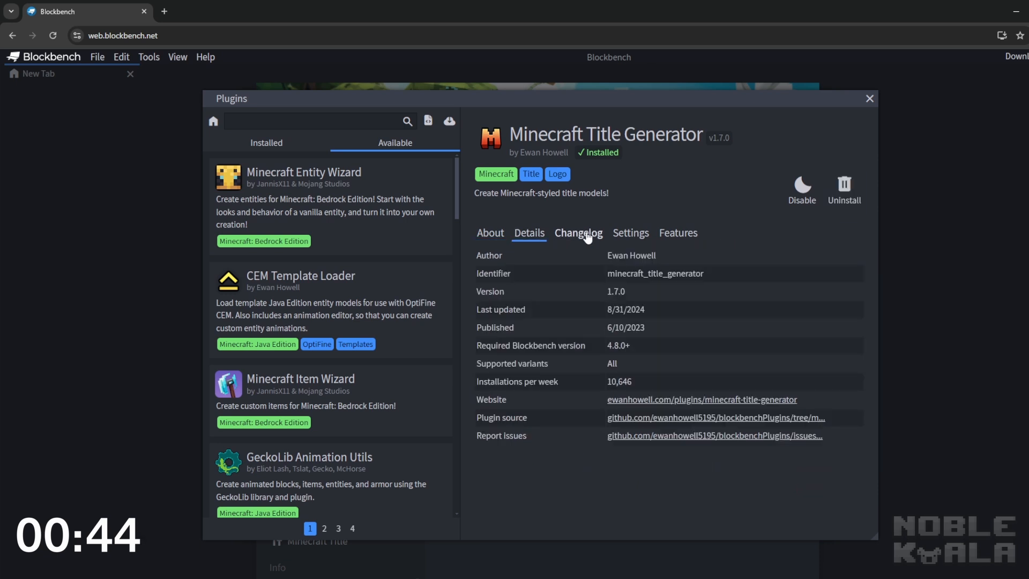
{"action": "left_click", "coordinate": [213, 121]}
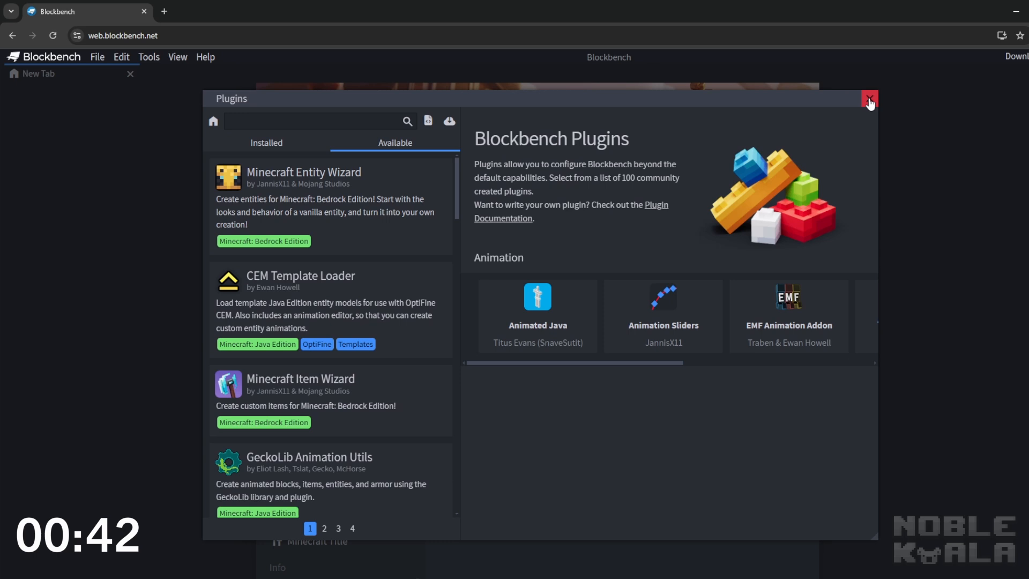
{"action": "left_click", "coordinate": [870, 99]}
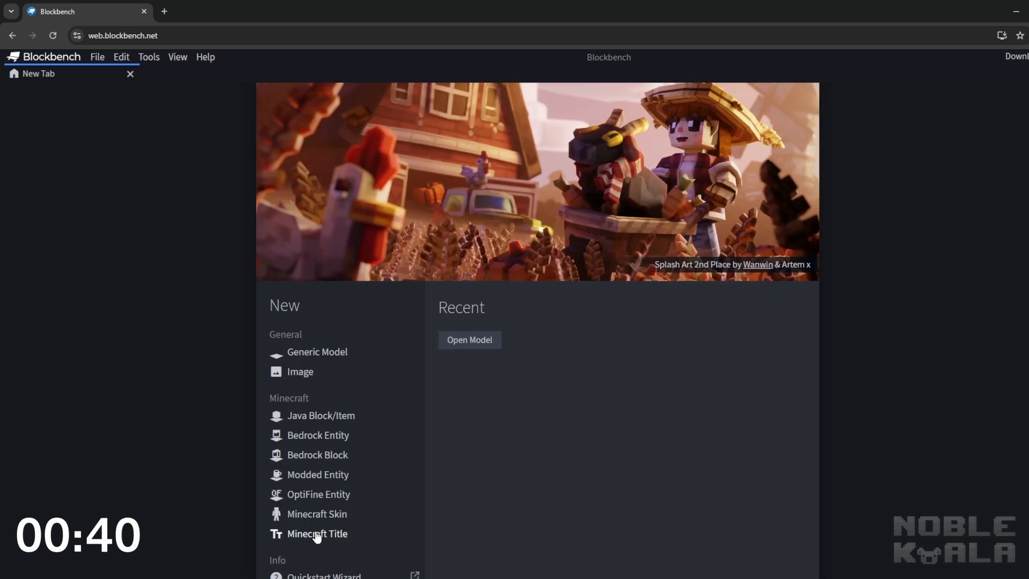
- Create a new Minecraft Title project and accept the Minecraft EULA
{"action": "left_click", "coordinate": [317, 533]}
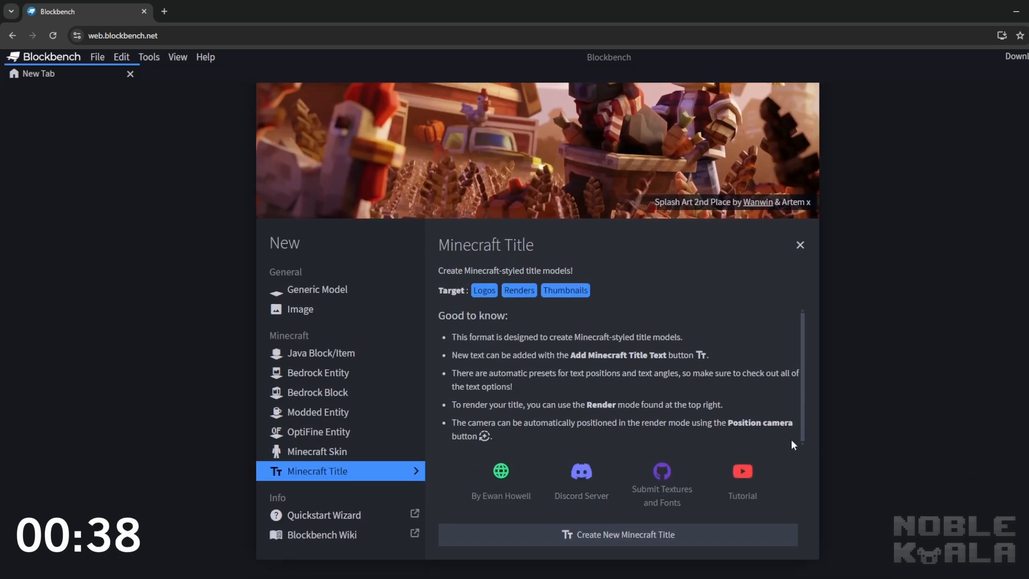
{"action": "left_click", "coordinate": [617, 534]}
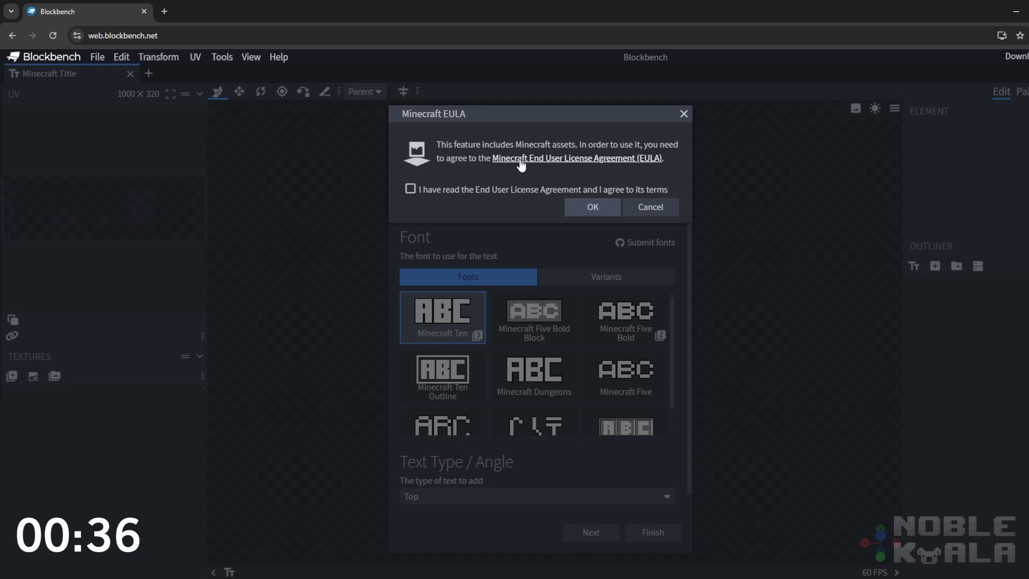
{"action": "left_click", "coordinate": [410, 189]}
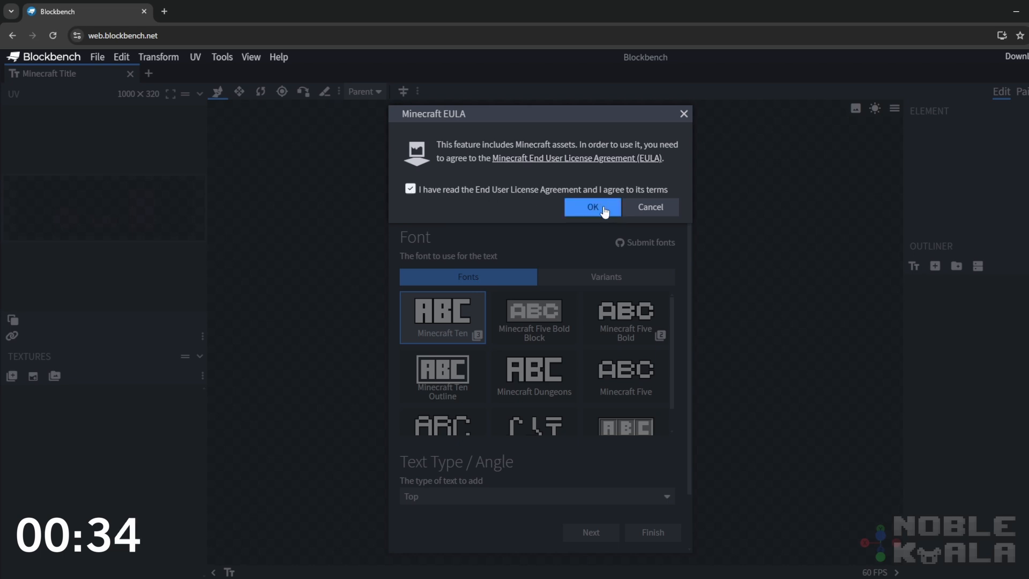
{"action": "left_click", "coordinate": [591, 207]}
{"action": "type", "text": "s"}
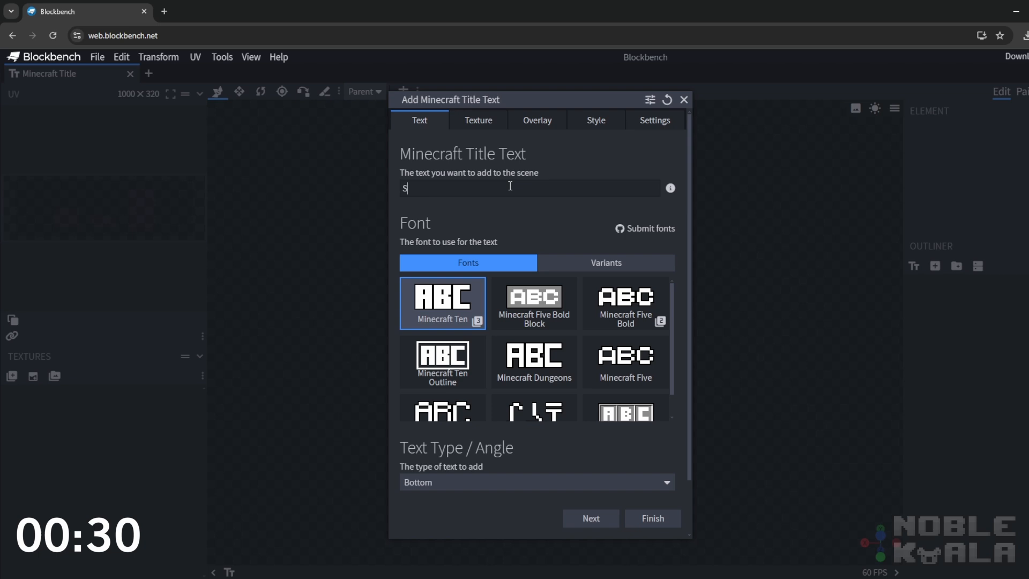
- Add 'Subscribe' as red 3D title text with the Cartoon overlay and finish it into the scene
{"action": "type", "text": "ubscribe"}
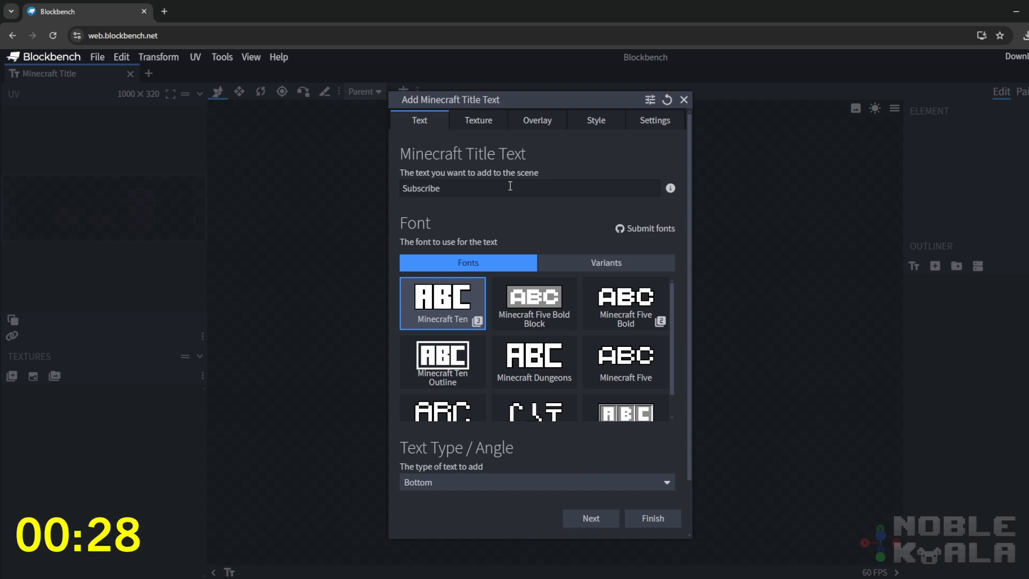
{"action": "scroll", "scroll_direction": "down", "scroll_amount": 3}
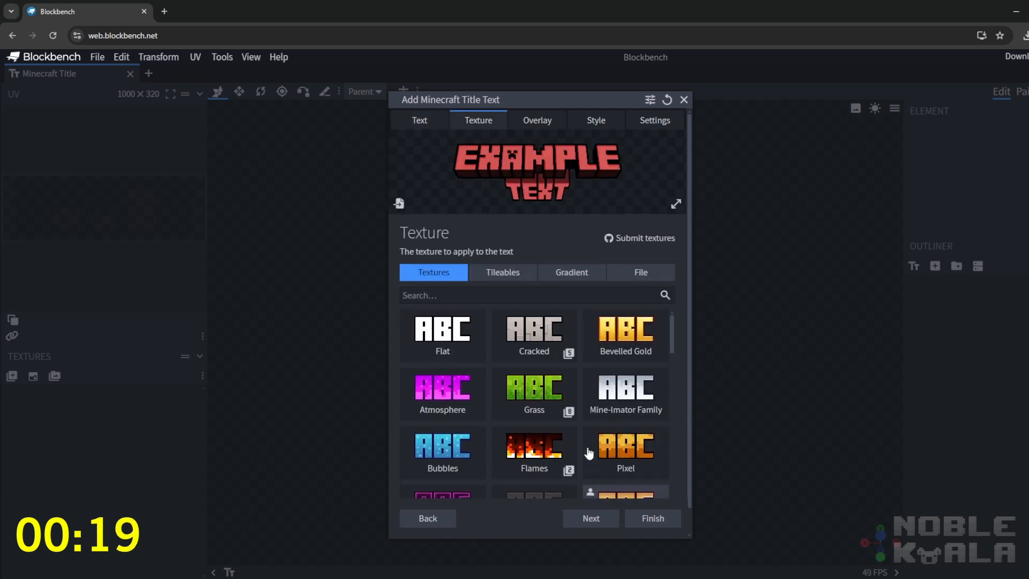
{"action": "left_click", "coordinate": [536, 120]}
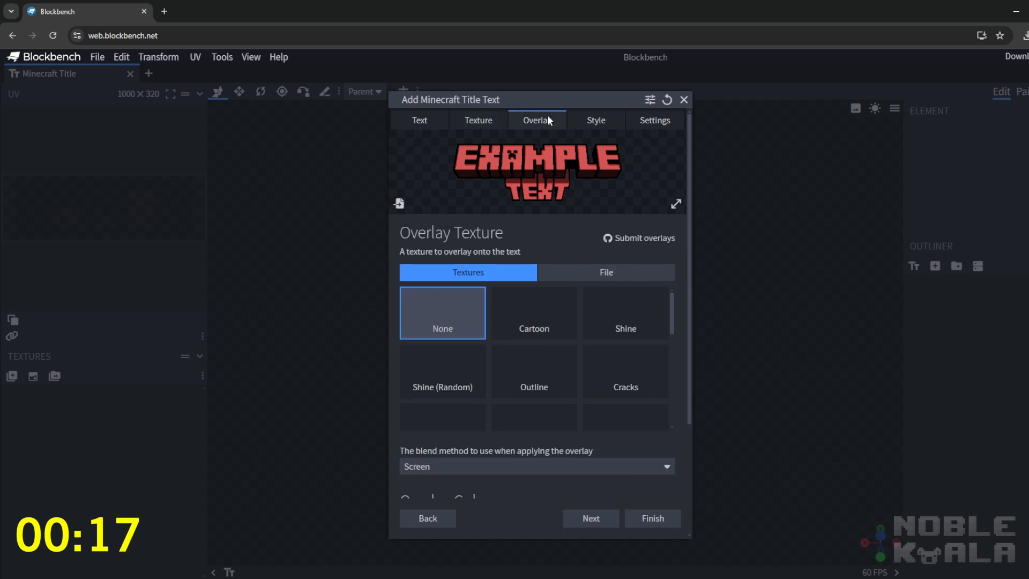
{"action": "left_click", "coordinate": [534, 312]}
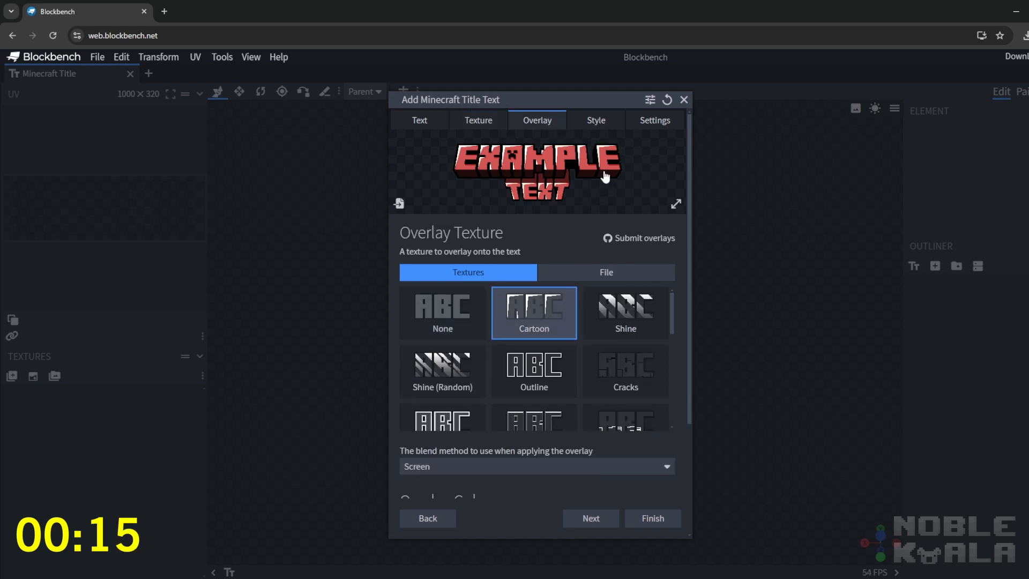
{"action": "left_click", "coordinate": [594, 120]}
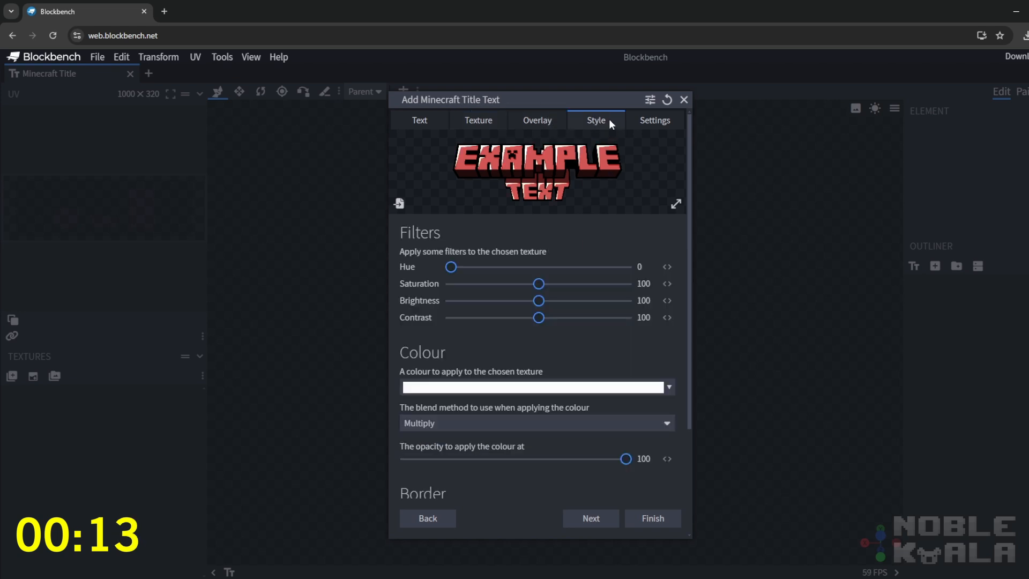
{"action": "left_click", "coordinate": [651, 517]}
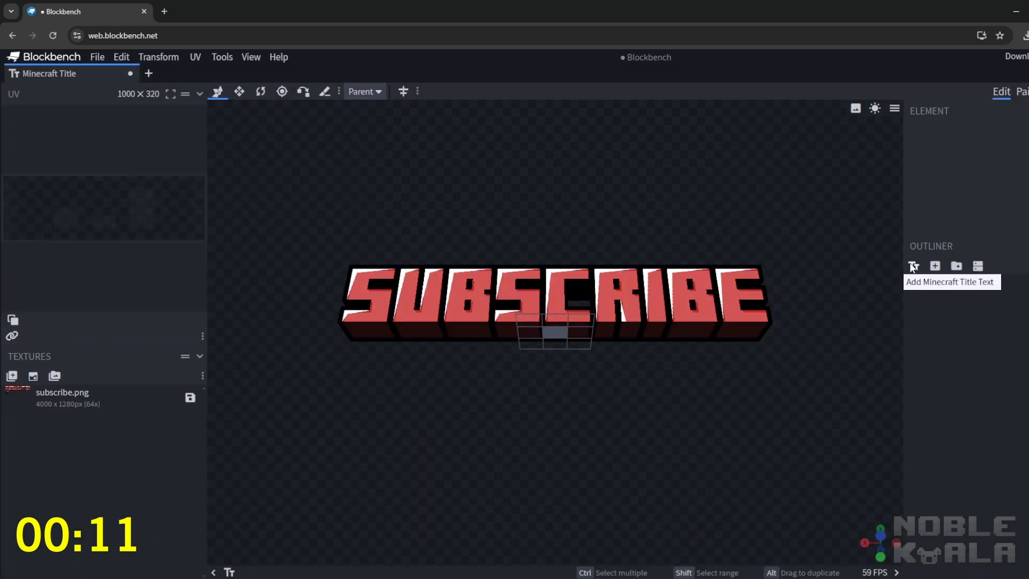
- Add gold 'TO' and white 'MY CHANNEL' title text beneath SUBSCRIBE
{"action": "left_click", "coordinate": [912, 266]}
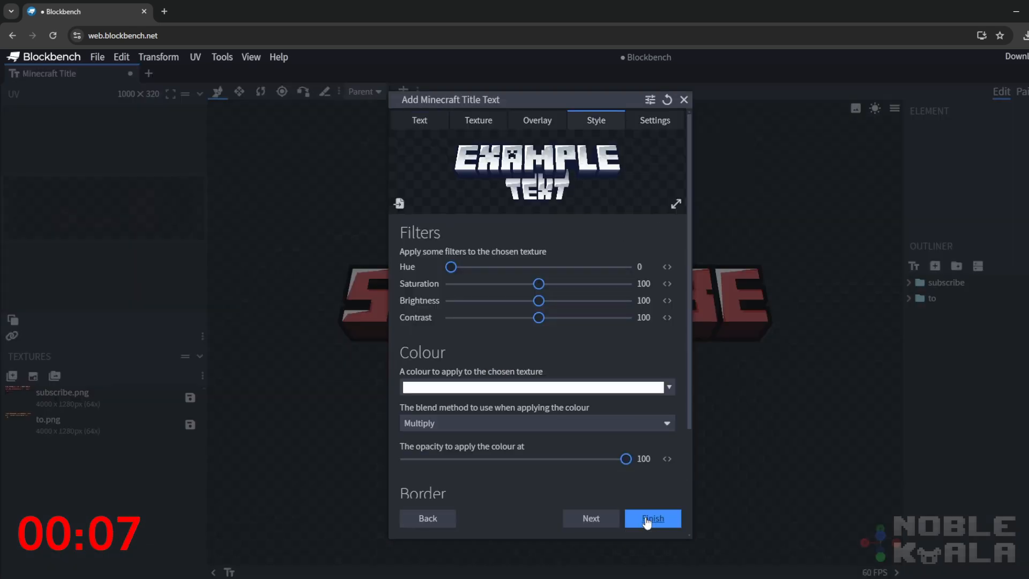
{"action": "left_click", "coordinate": [652, 518]}
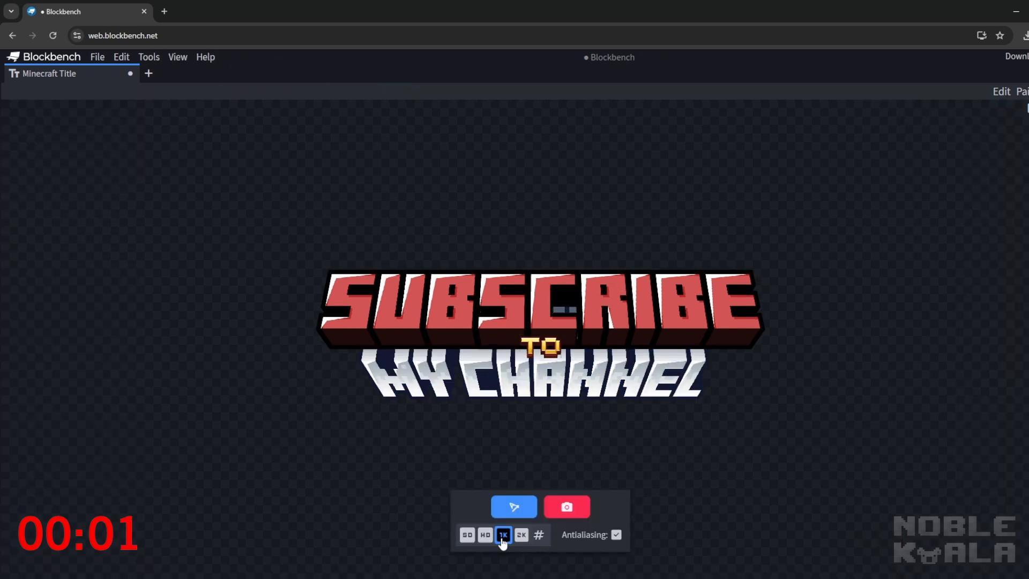
- Render the three-line title at 1024 x 296 and save the render as an image file
{"action": "left_click", "coordinate": [566, 506]}
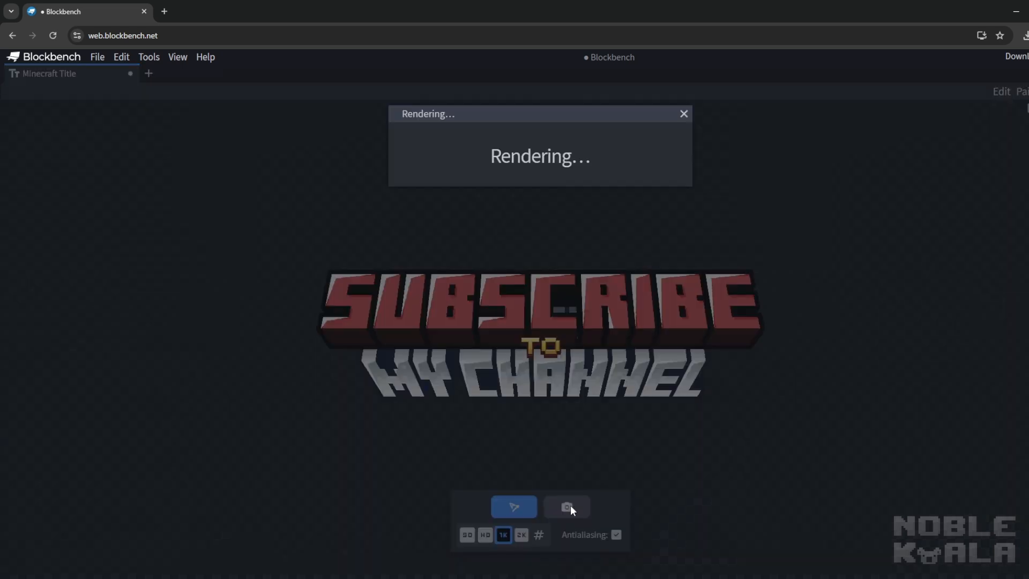
{"action": "left_click", "coordinate": [567, 506]}
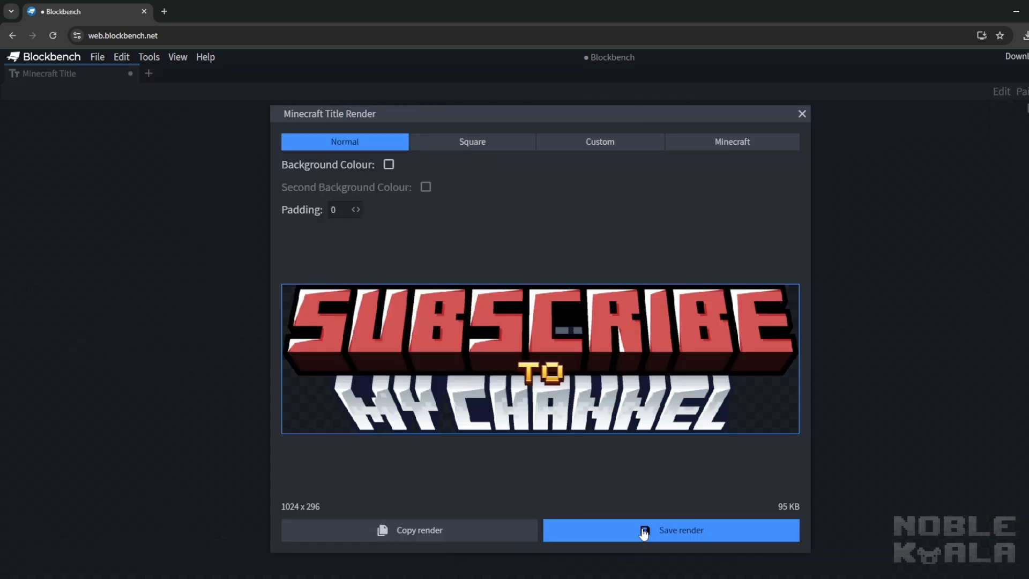
{"action": "left_click", "coordinate": [681, 529]}
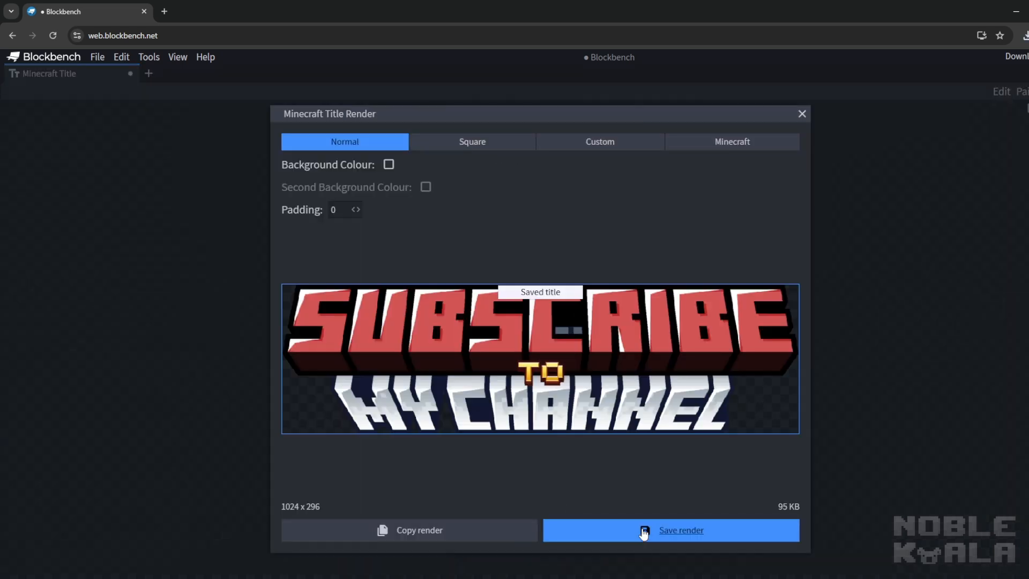